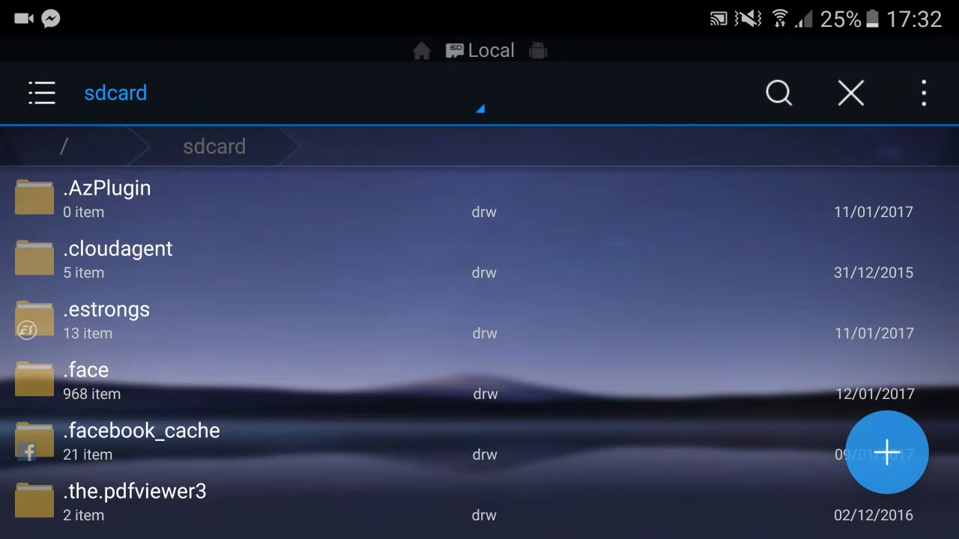
# Step: Browse into the sdcard's Android/data folder and scroll through its app folders
pyautogui.scroll(-3)
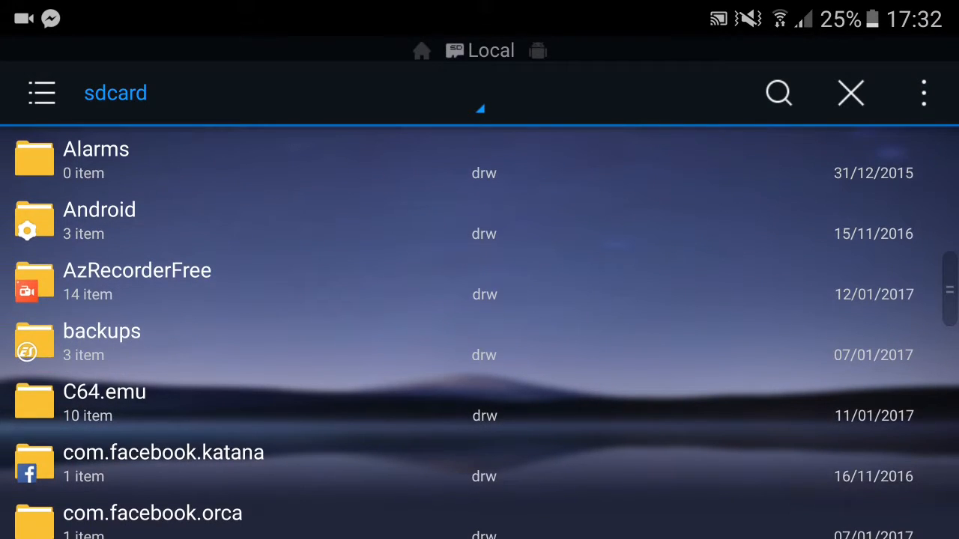
pyautogui.click(99, 222)
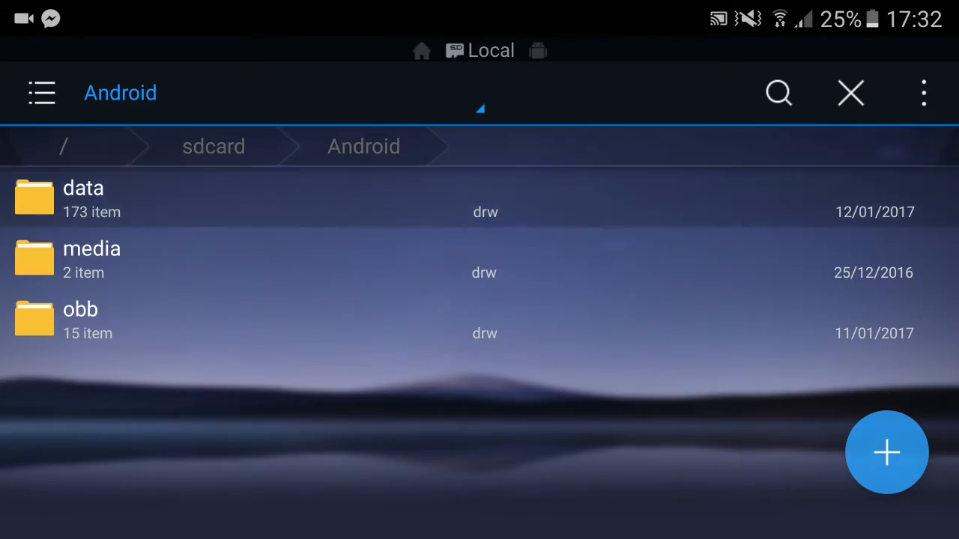
pyautogui.click(83, 198)
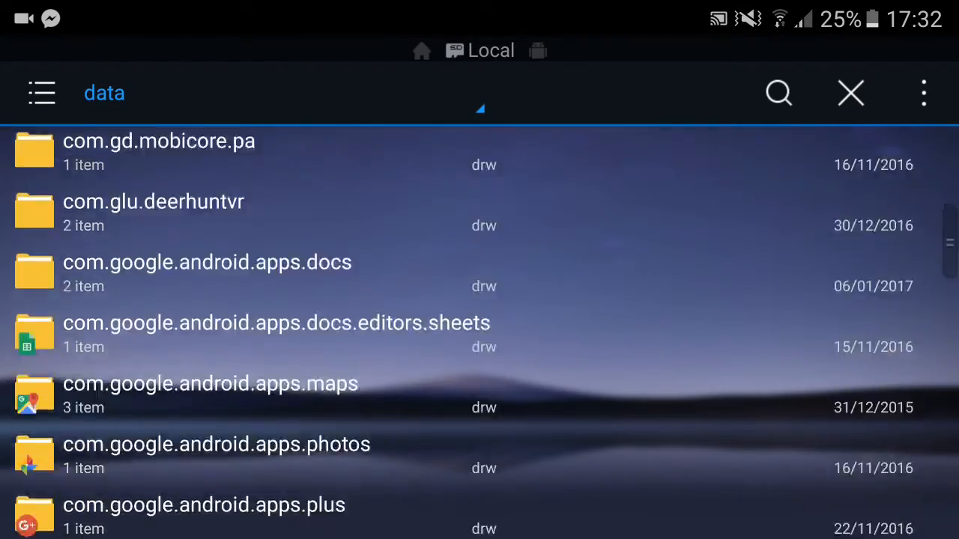
pyautogui.scroll(-3)
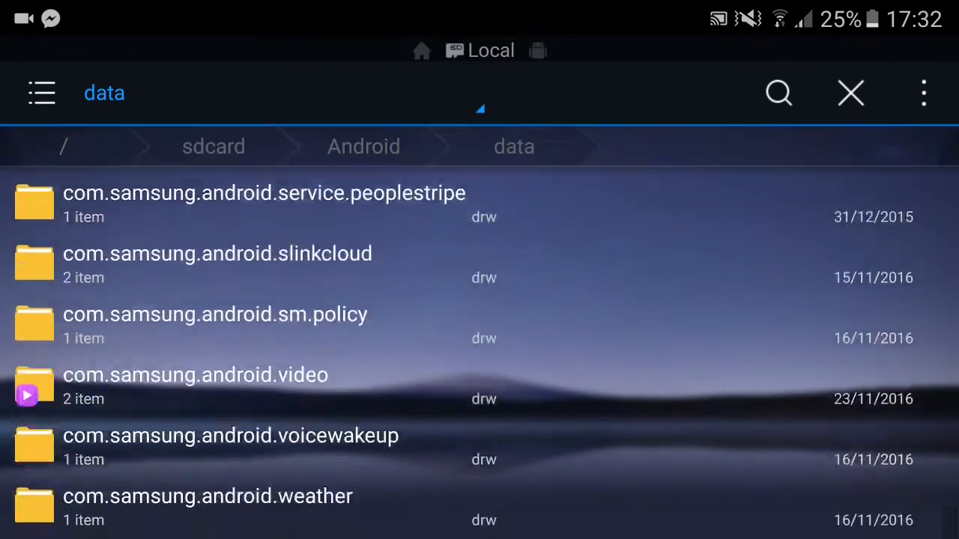
pyautogui.scroll(-3)
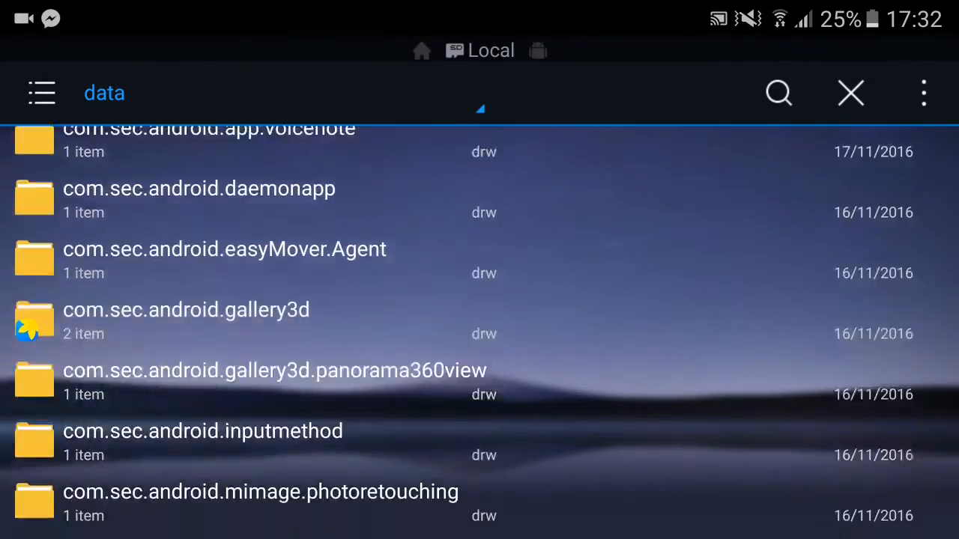
pyautogui.scroll(-3)
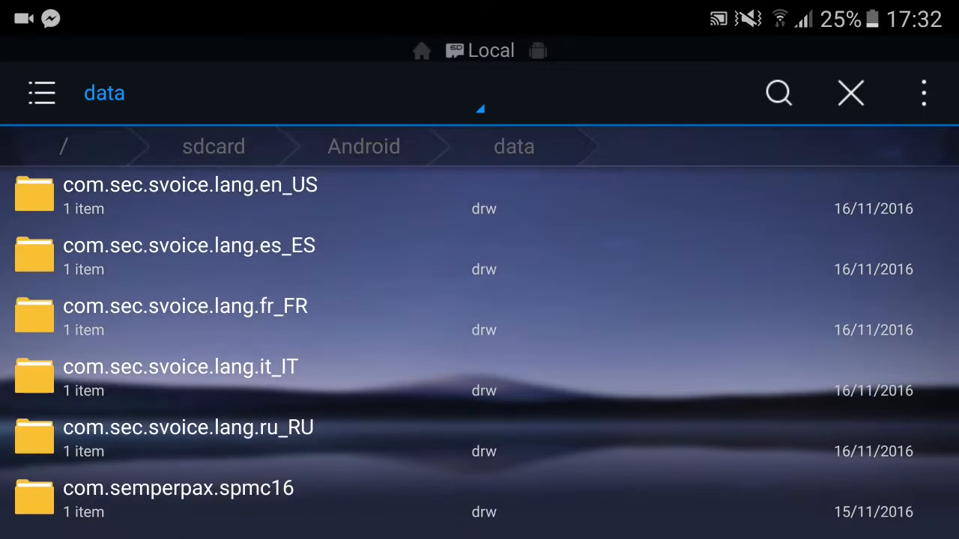
# Step: Locate com.semperpax.spmc16 in the list, select it, then clear the selection
pyautogui.scroll(3)
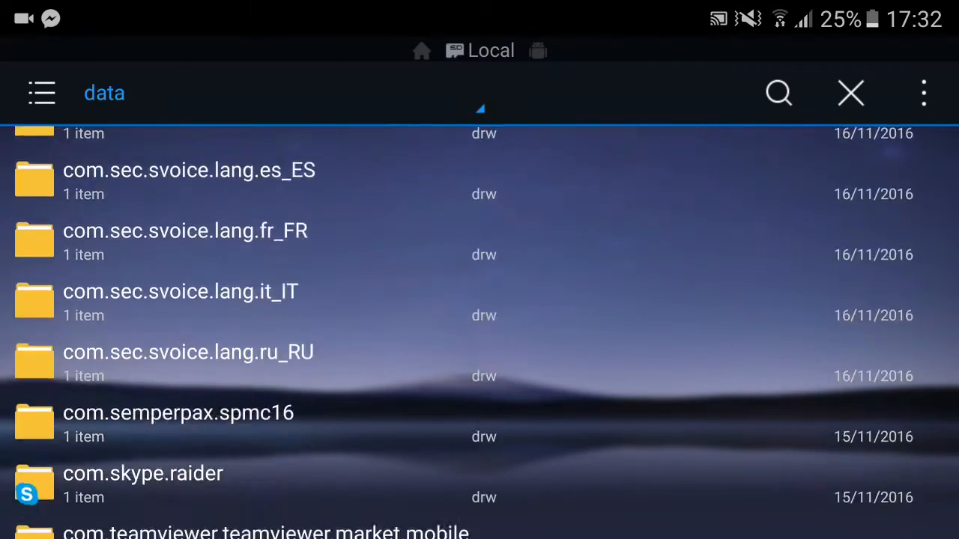
pyautogui.scroll(3)
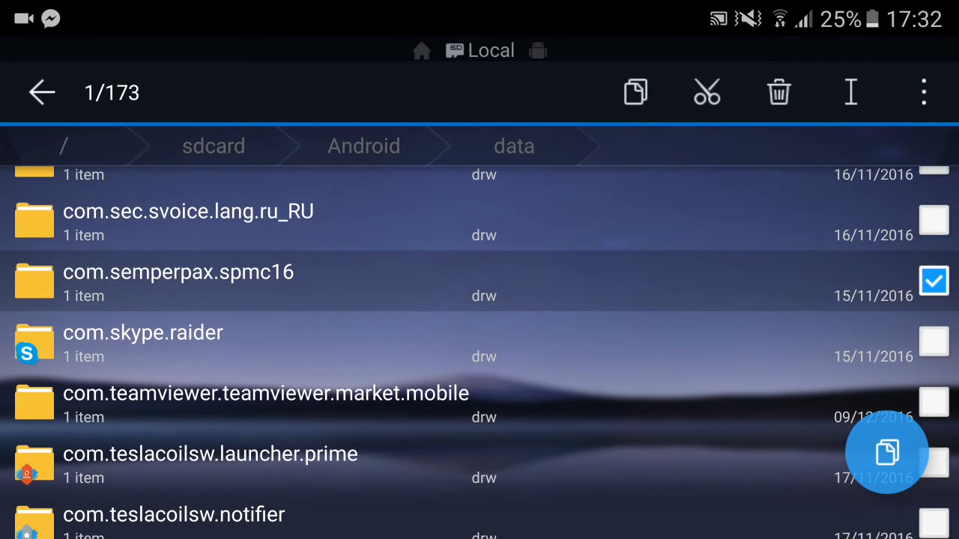
pyautogui.scroll(3)
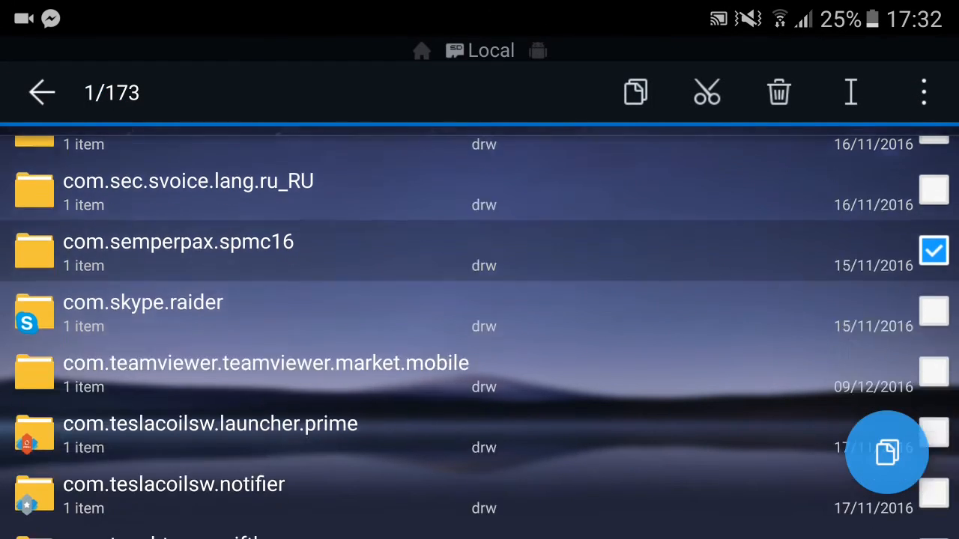
pyautogui.scroll(-3)
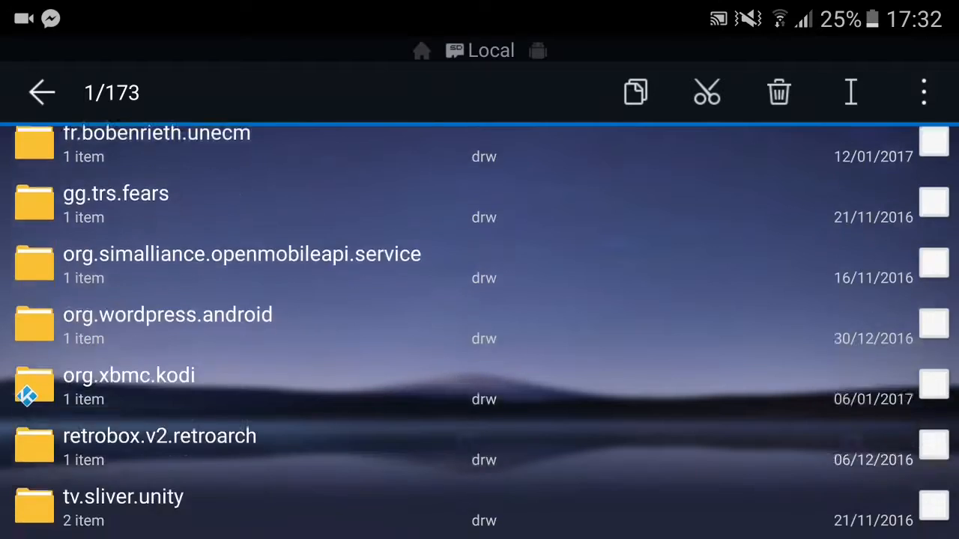
pyautogui.click(635, 93)
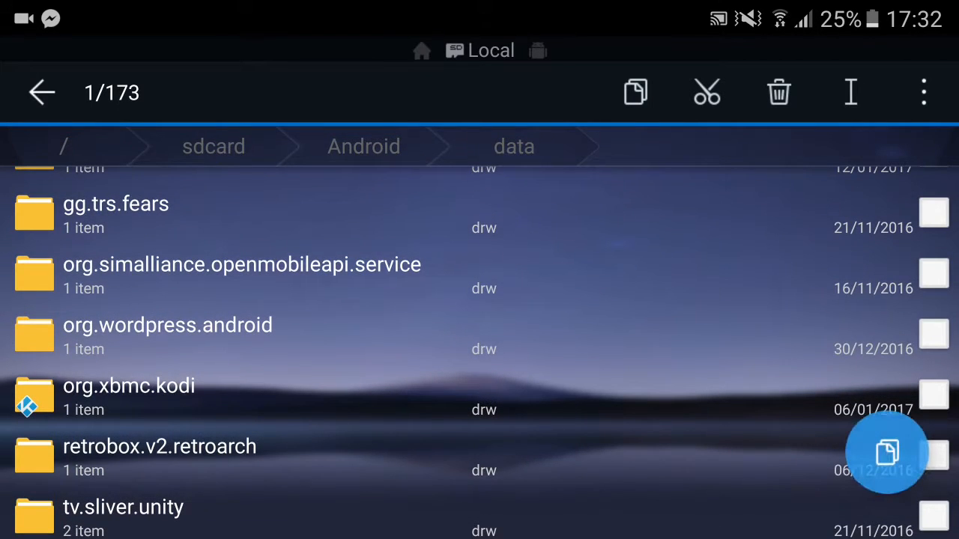
pyautogui.click(934, 395)
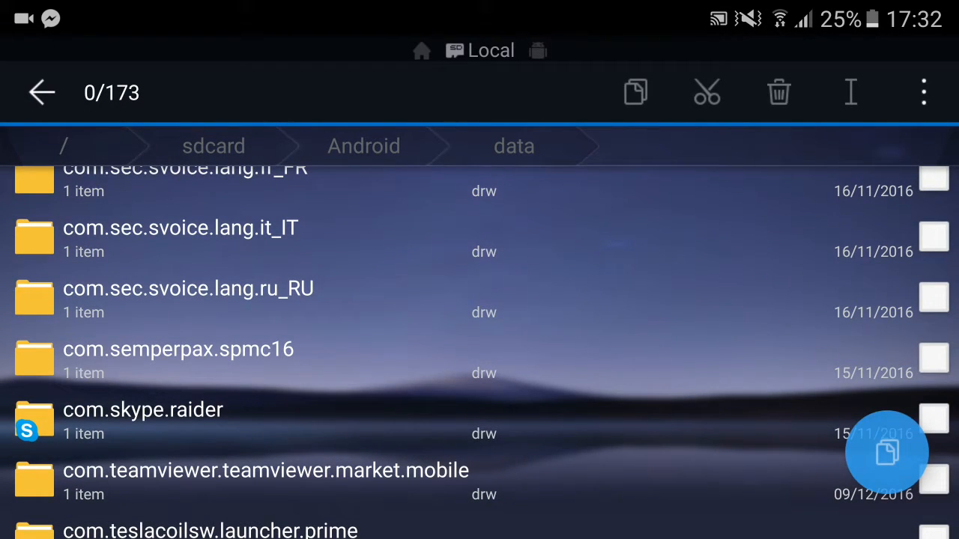
# Step: Enter com.semperpax.spmc16/files and toggle hidden-file display so .spmc is visible
pyautogui.click(178, 349)
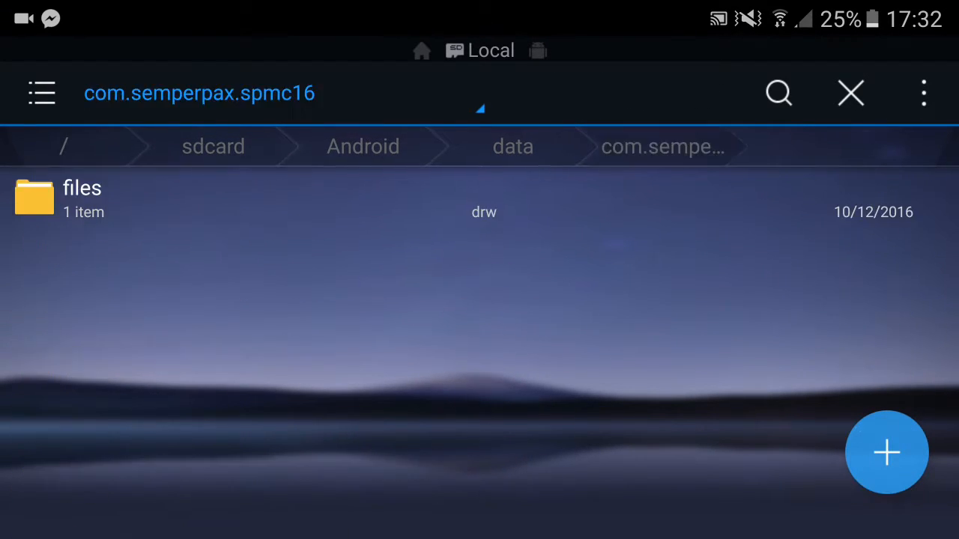
pyautogui.click(81, 195)
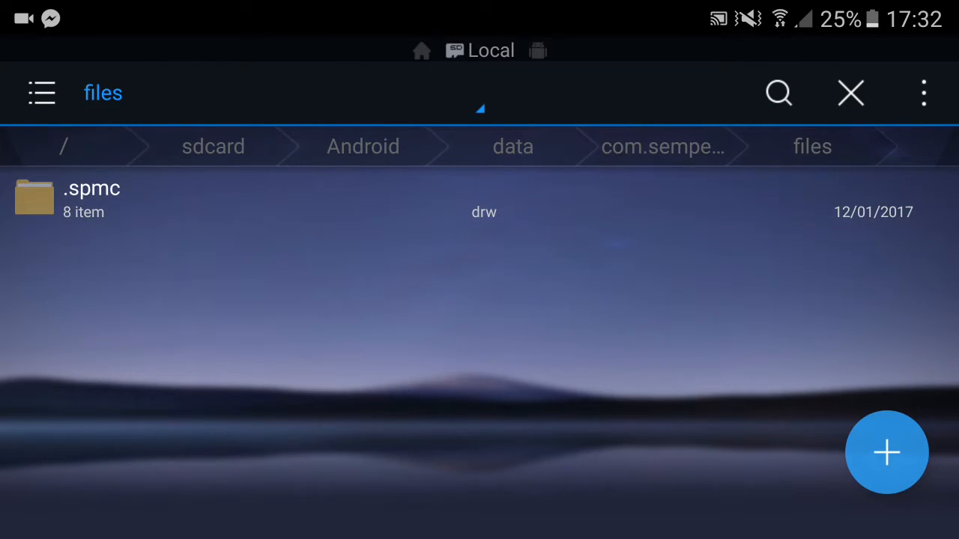
pyautogui.click(42, 93)
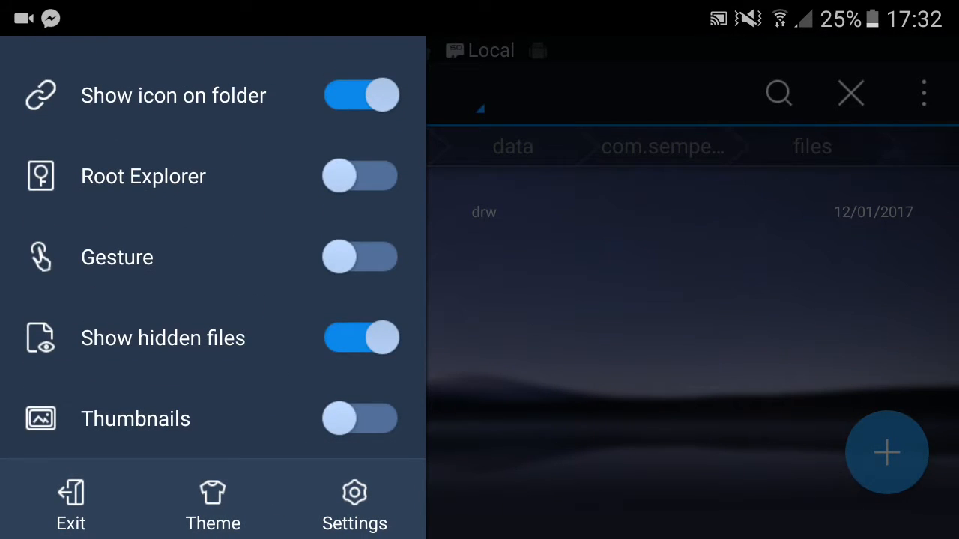
pyautogui.click(675, 299)
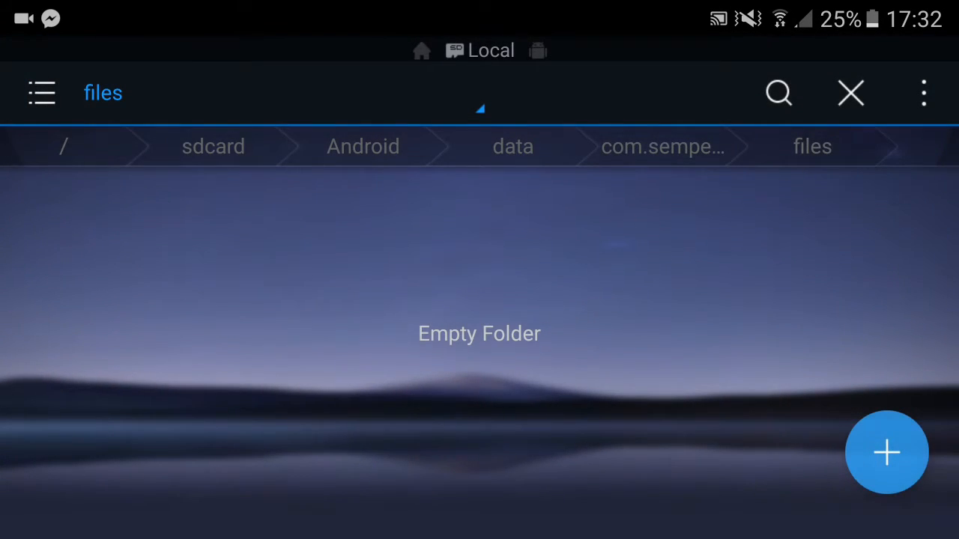
pyautogui.click(42, 93)
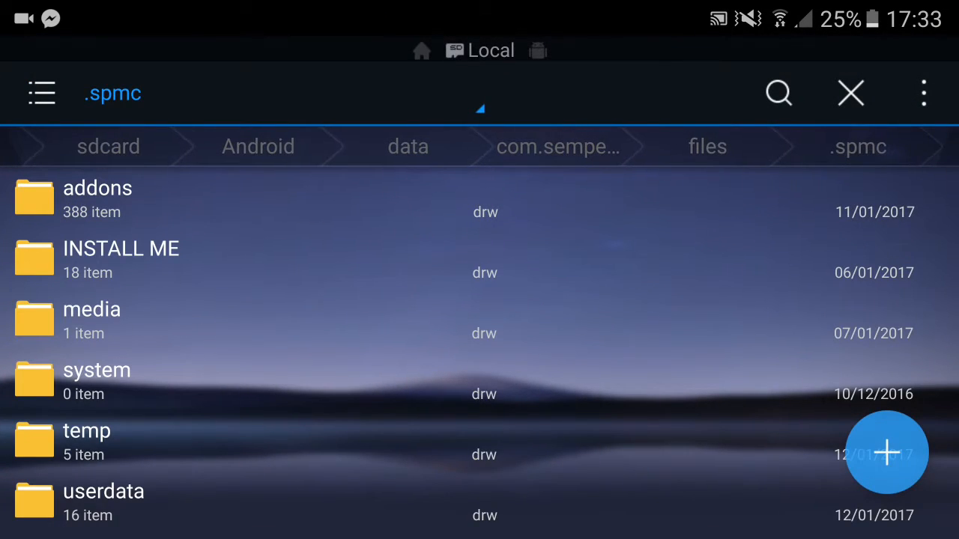
# Step: Go into .spmc's userdata folder and then its Cast Kodi subfolder
pyautogui.scroll(-3)
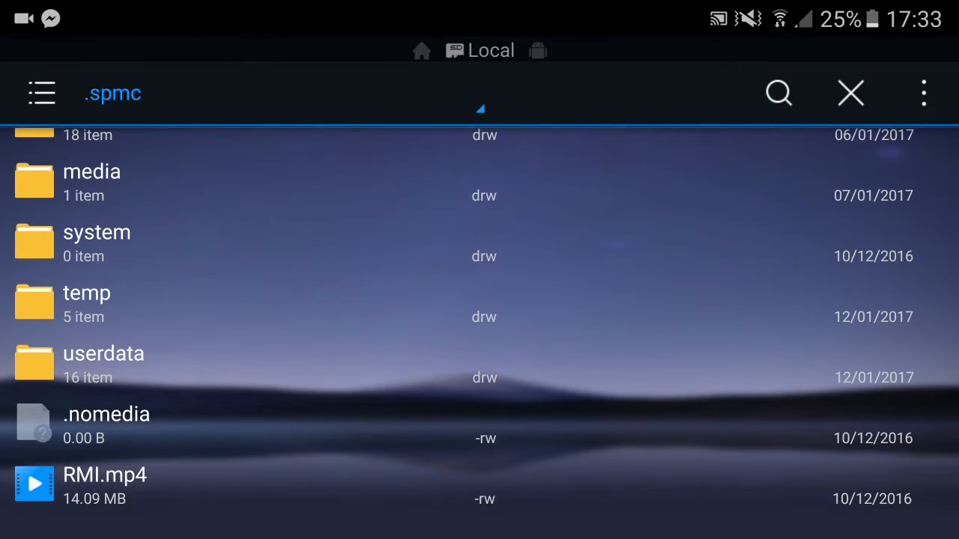
pyautogui.click(103, 354)
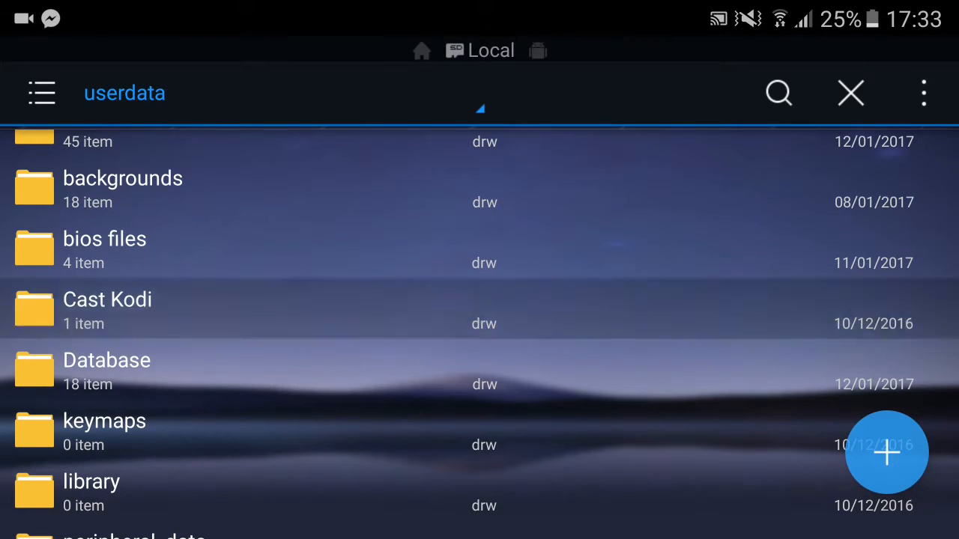
pyautogui.click(108, 308)
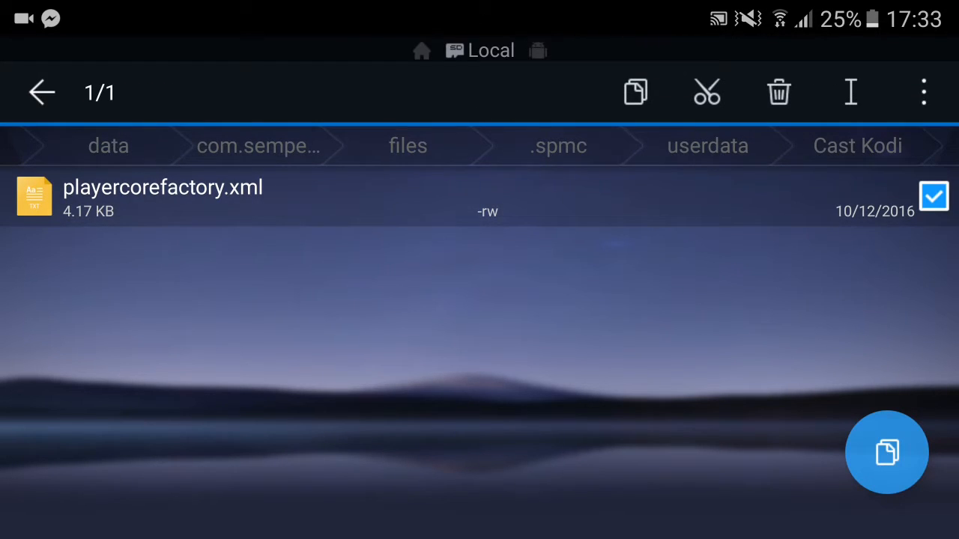
# Step: Copy playercorefactory.xml from Cast Kodi into the userdata folder
pyautogui.click(42, 93)
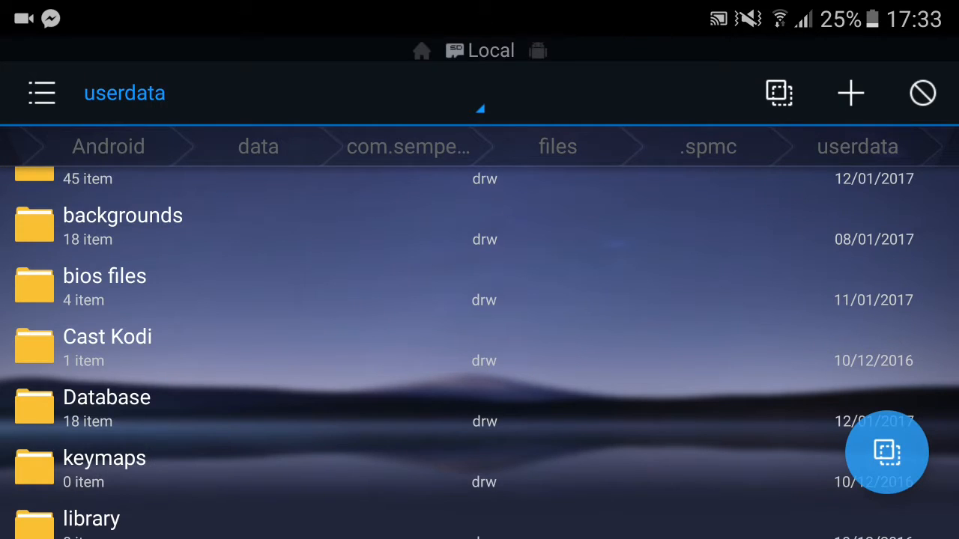
pyautogui.scroll(-3)
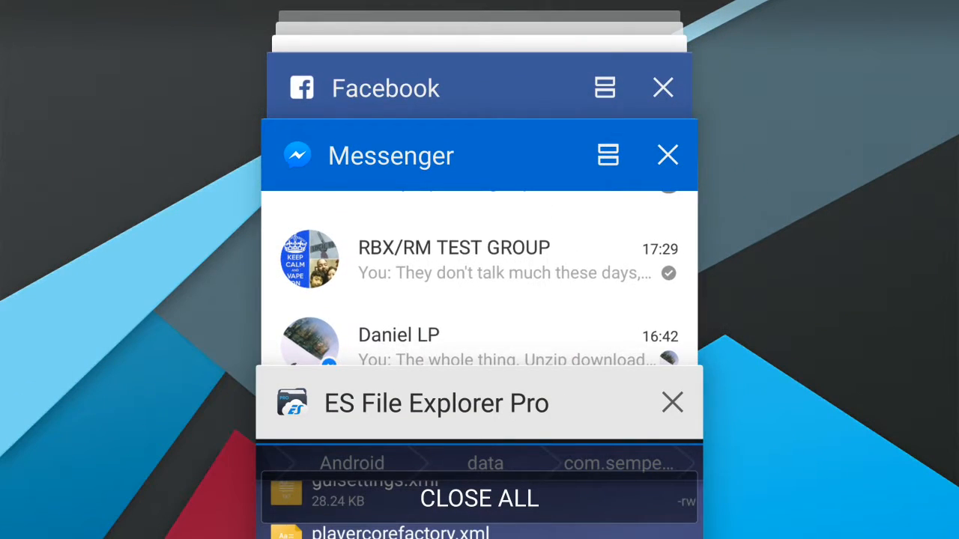
# Step: Close all recent apps and launch SPMC into its movie library
pyautogui.click(480, 499)
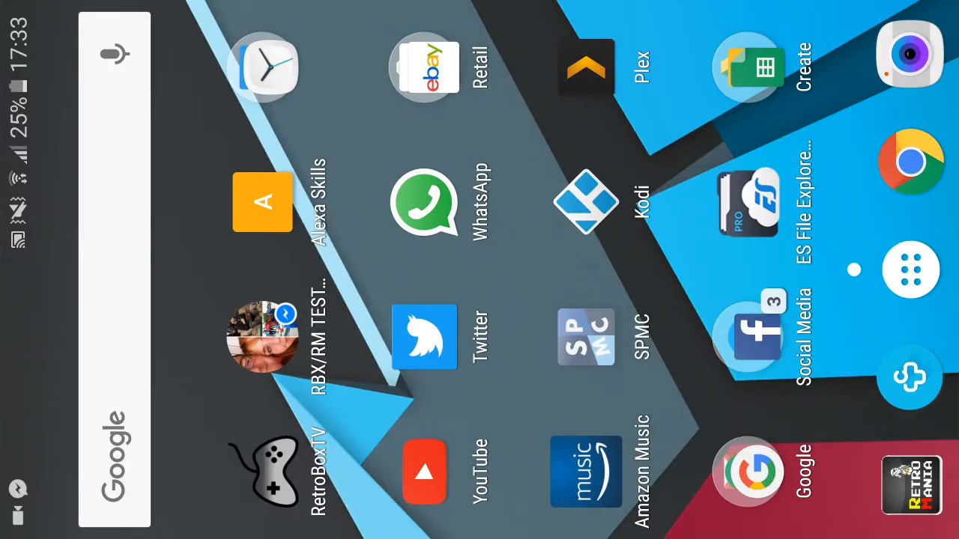
pyautogui.click(911, 485)
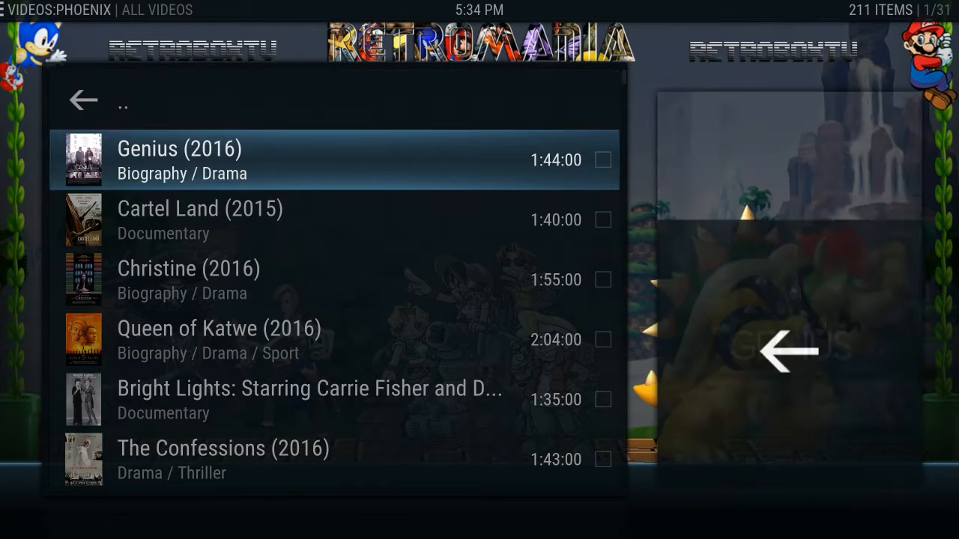
# Step: Play a movie from SPMC's list so it hands off to LocalCast
pyautogui.click(180, 159)
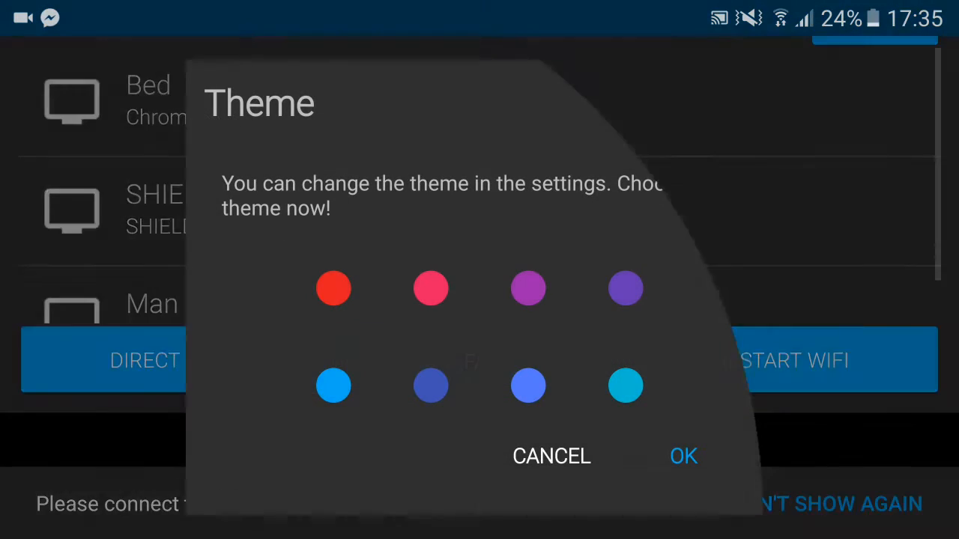
# Step: Choose LocalCast's blue theme, review the device list, and start casting the stream
pyautogui.click(333, 385)
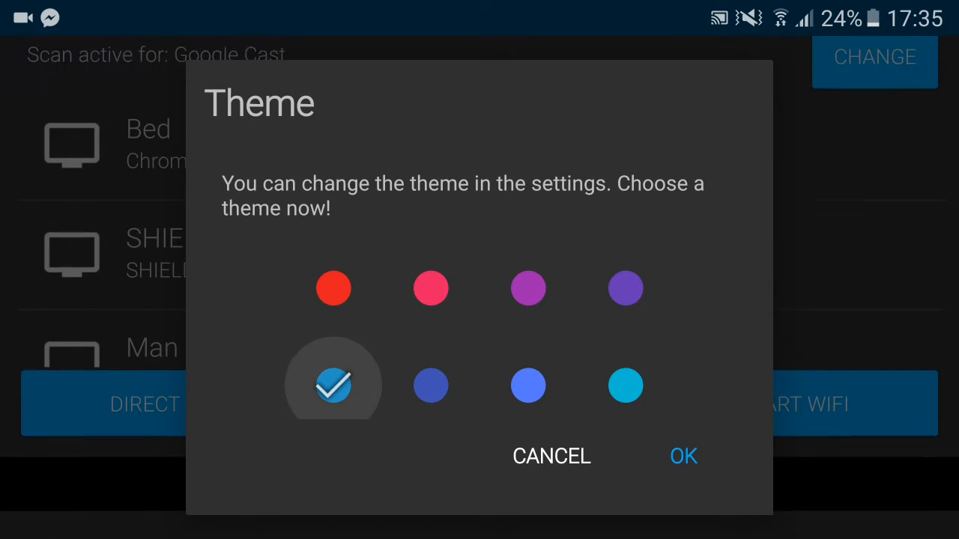
pyautogui.click(684, 455)
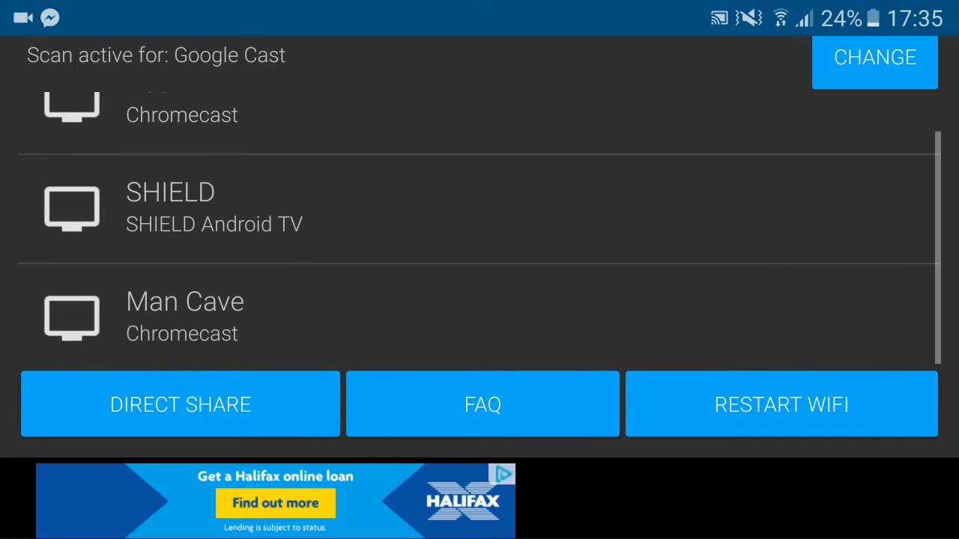
pyautogui.scroll(3)
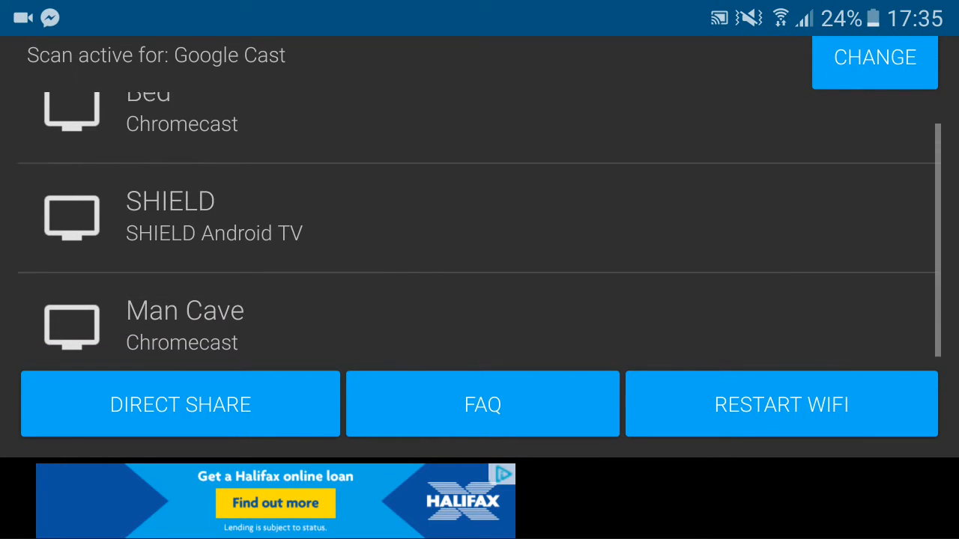
pyautogui.scroll(3)
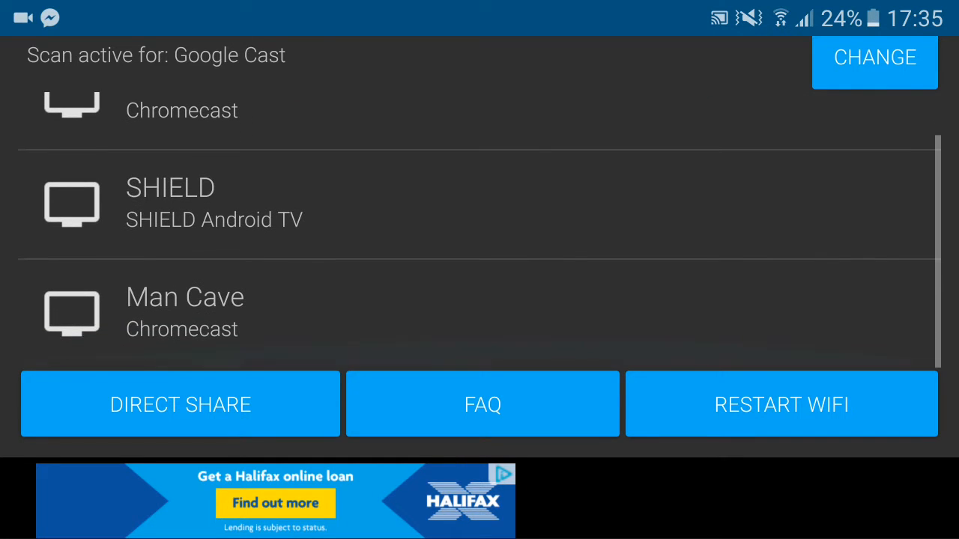
pyautogui.scroll(-3)
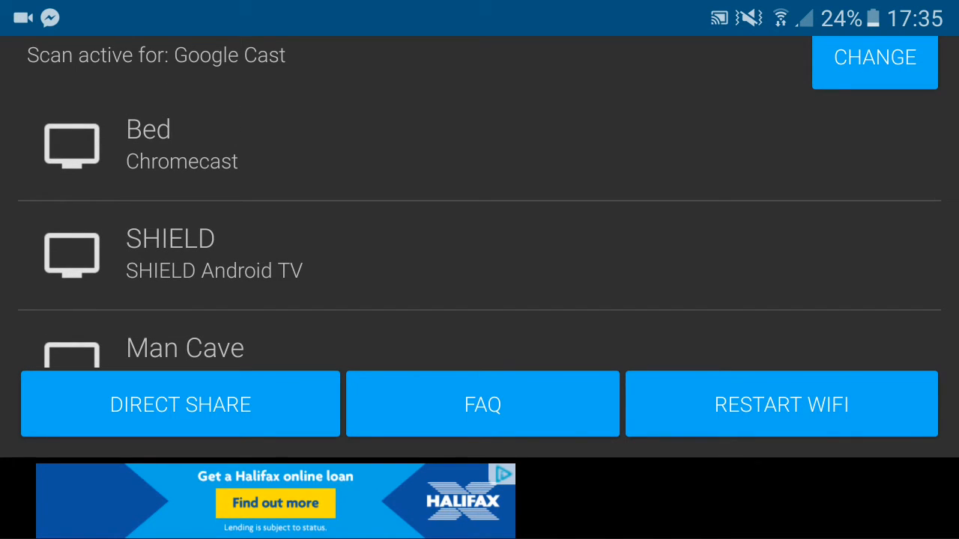
pyautogui.scroll(3)
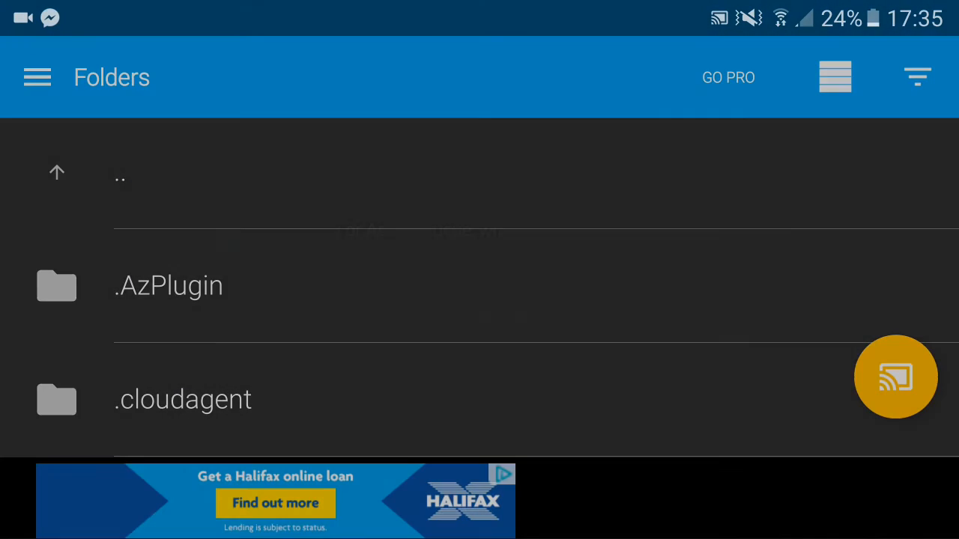
pyautogui.click(896, 378)
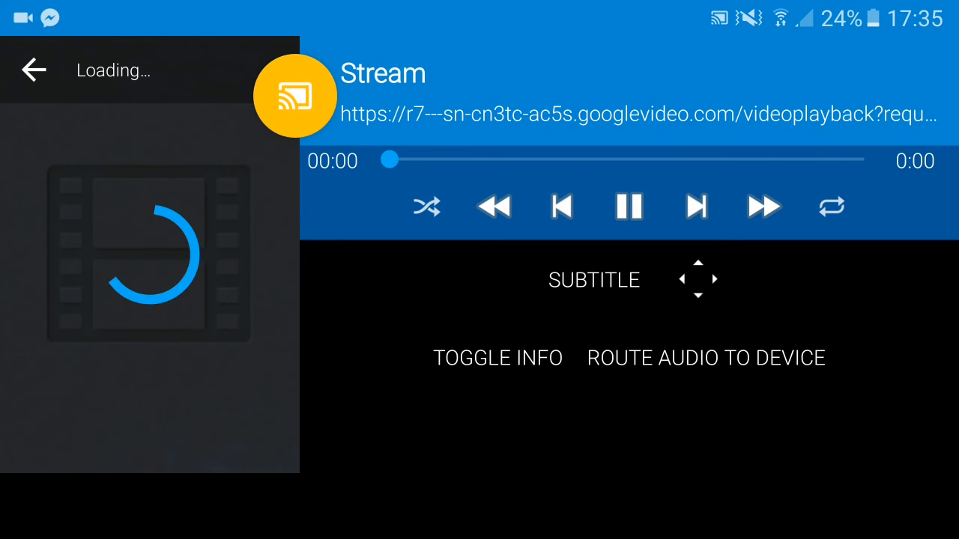